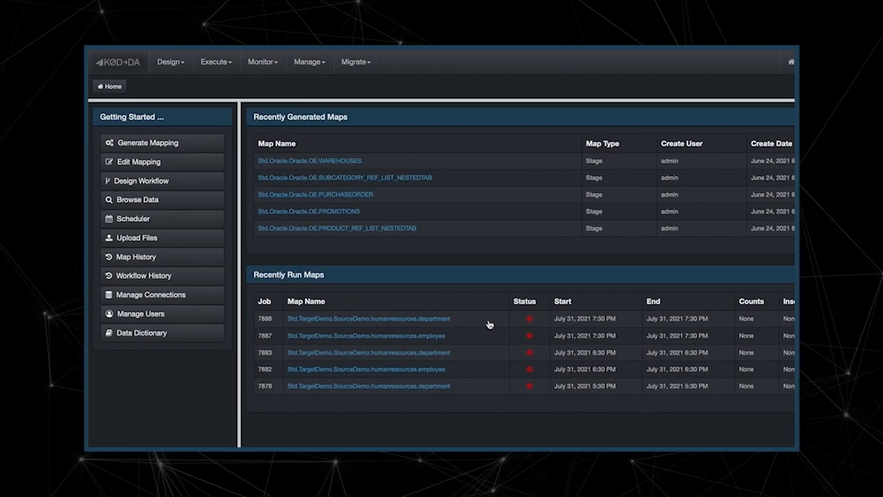
- Browse data under Execute > Browse Data with the S3_Grouped connection selected
click(168, 61)
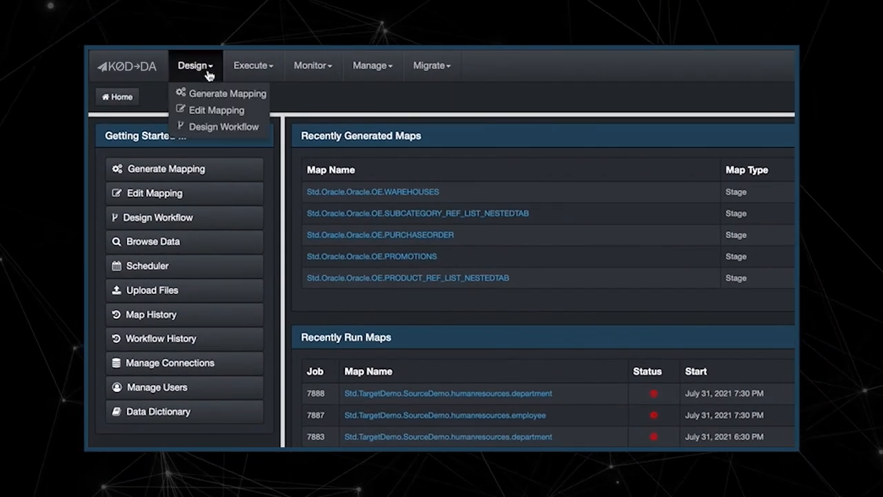
click(253, 64)
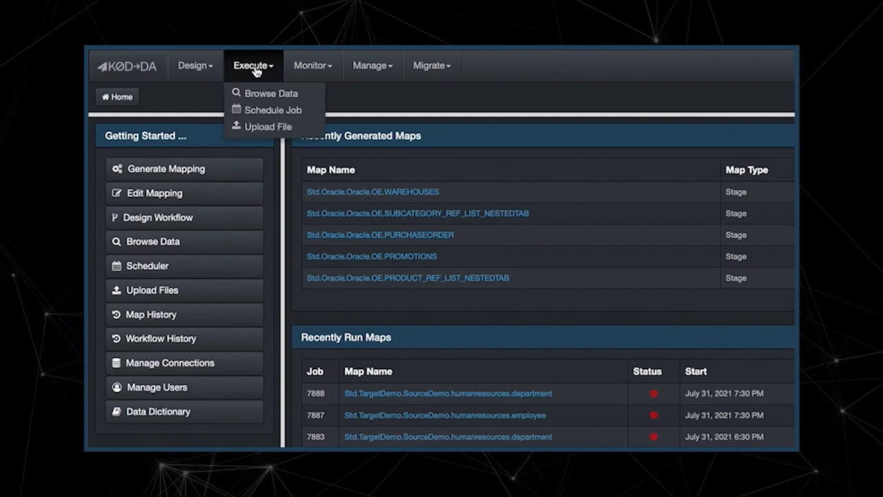
click(430, 44)
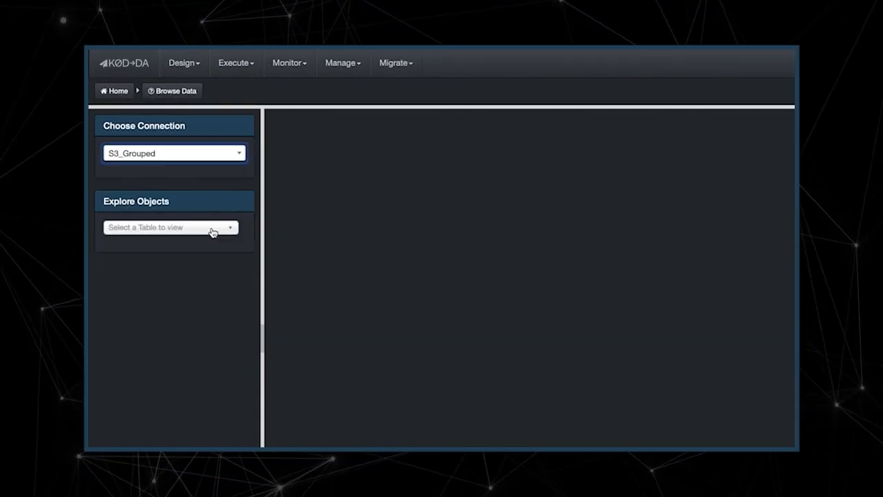
click(170, 227)
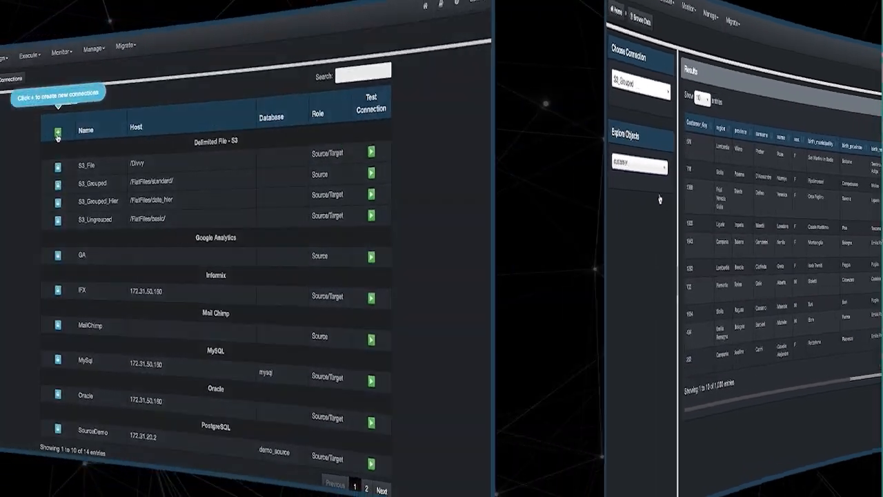
- Edit the MailChimp connection and save it with Update
click(247, 351)
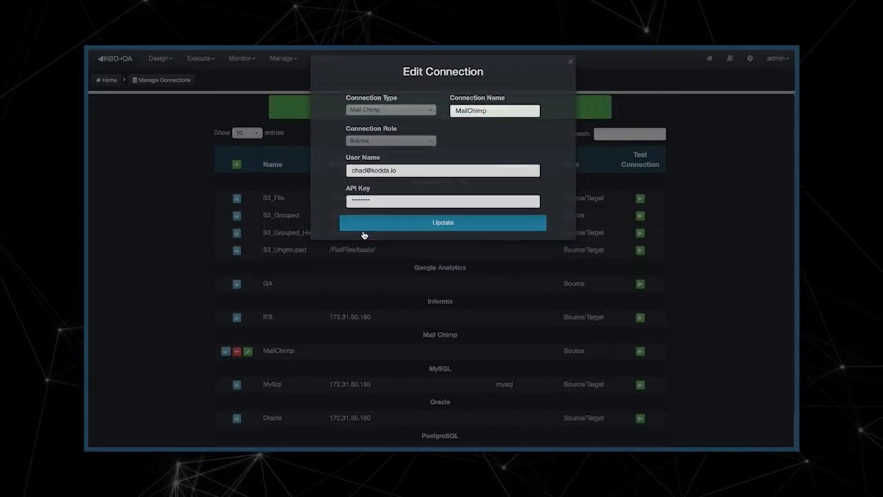
click(442, 222)
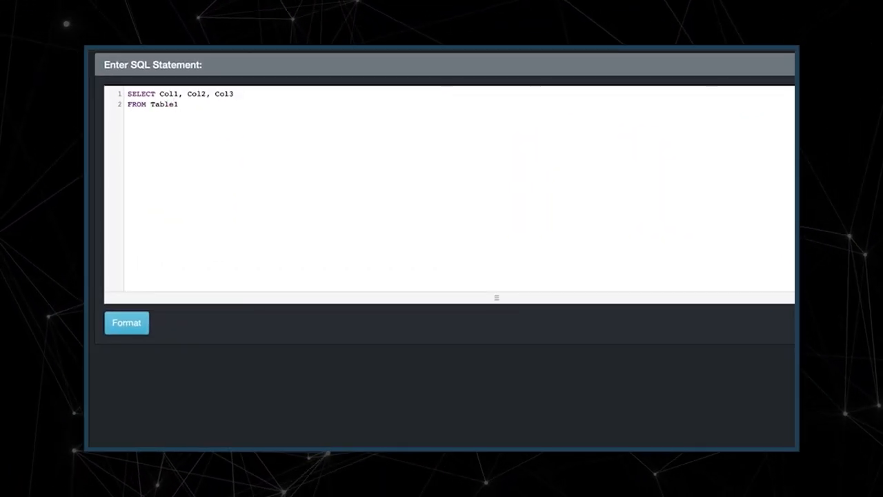
- Add the filter line 'WHERE Col1 > 20' to the SQL statement
text(WHERE Col1 > 20)
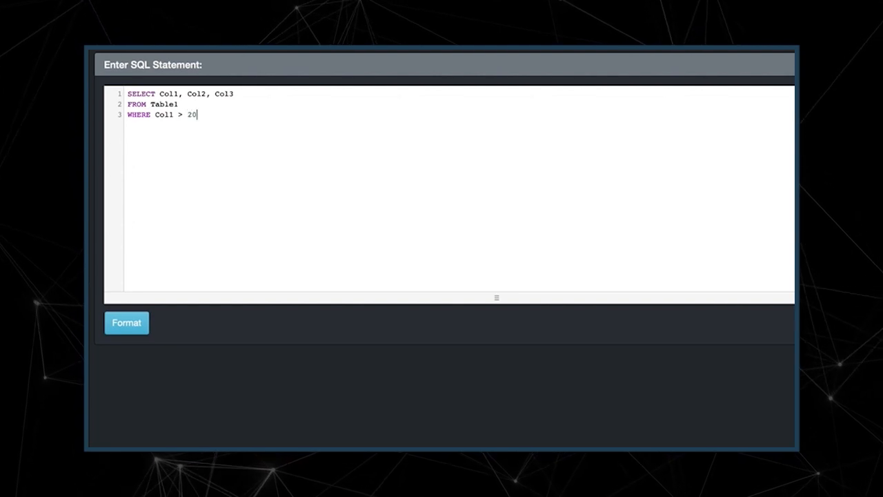
text(.0)
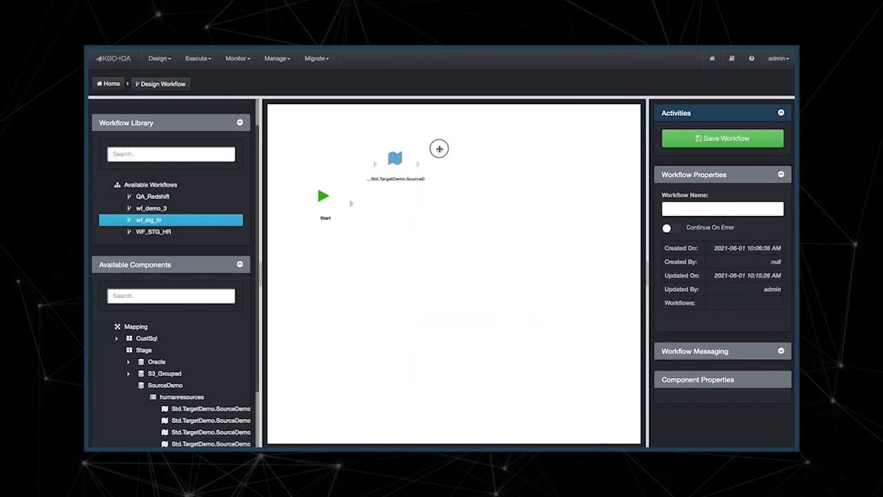
- Drag a second Std.TargetDemo mapping from humanresources onto wf_stg_hr below the first
click(181, 397)
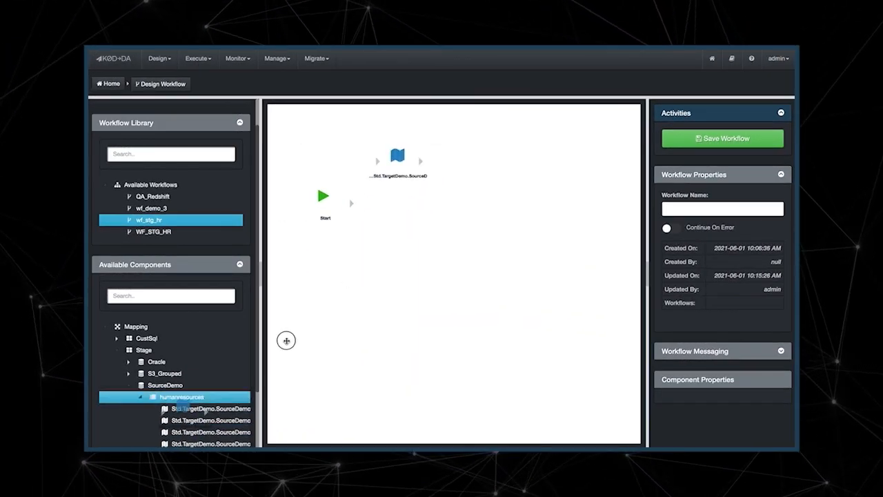
drag(182, 396, 397, 223)
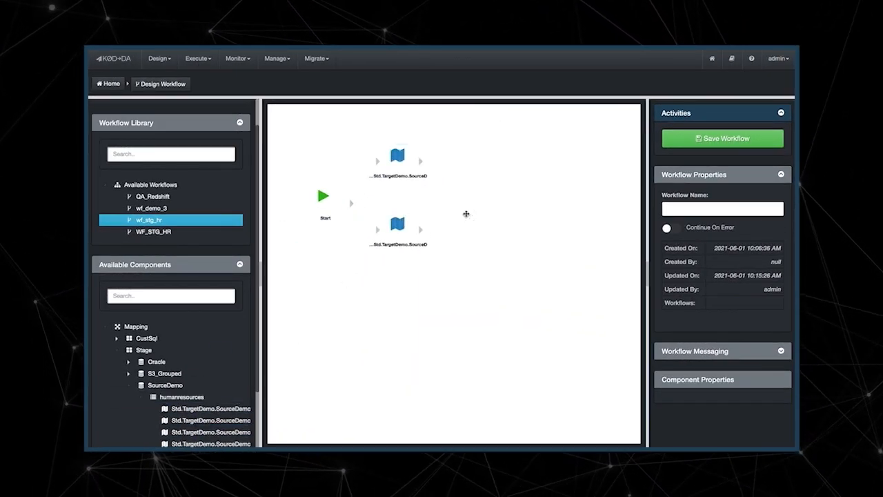